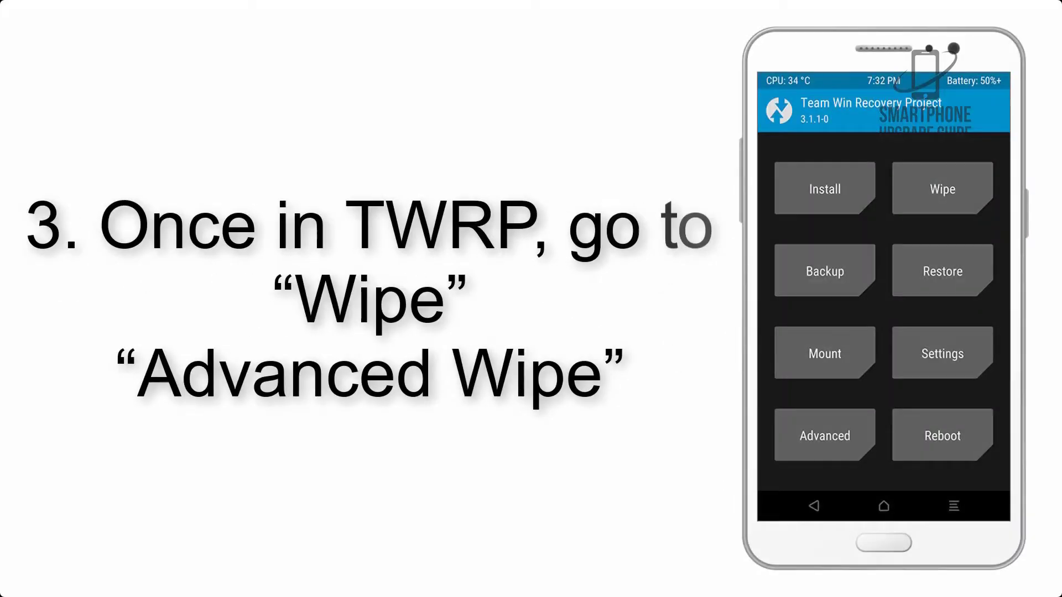
# Review the advanced wipe options, then select AOSP_ROM.zip from /sdcard/Download under Install.
pyautogui.click(942, 188)
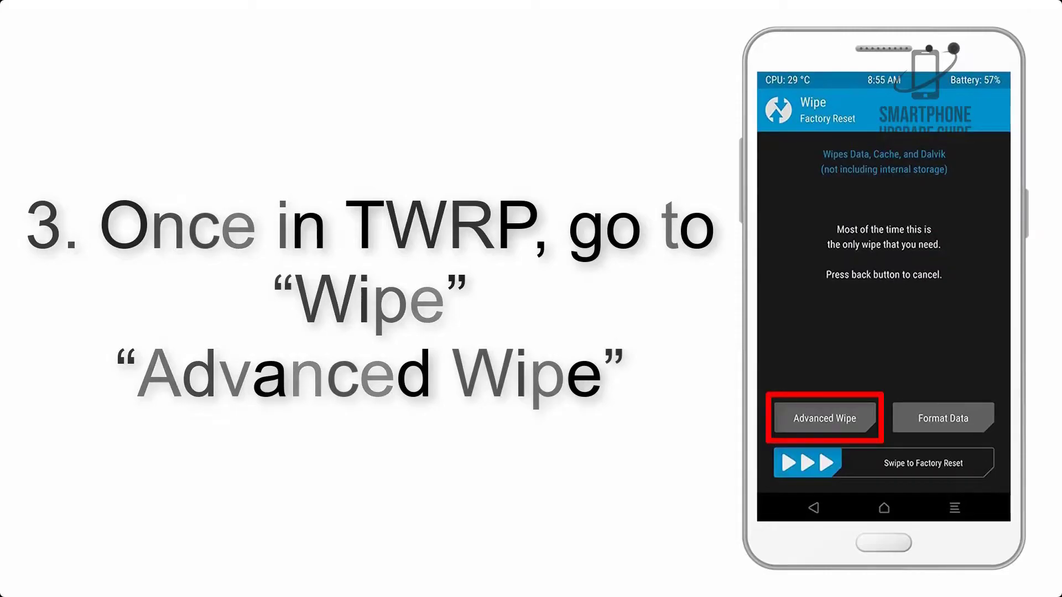
pyautogui.click(824, 417)
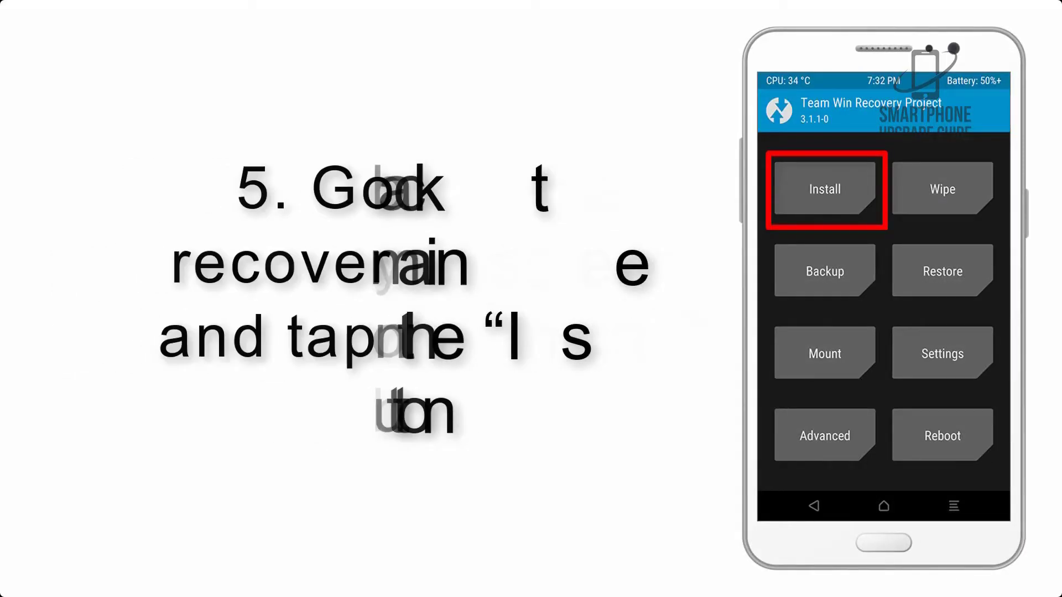
pyautogui.click(825, 190)
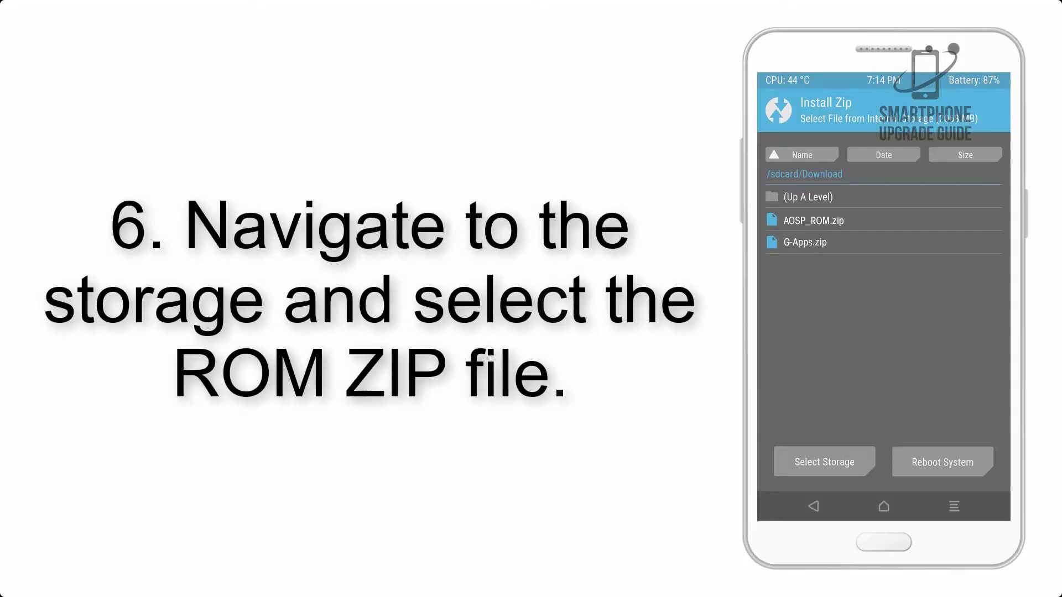
pyautogui.click(813, 220)
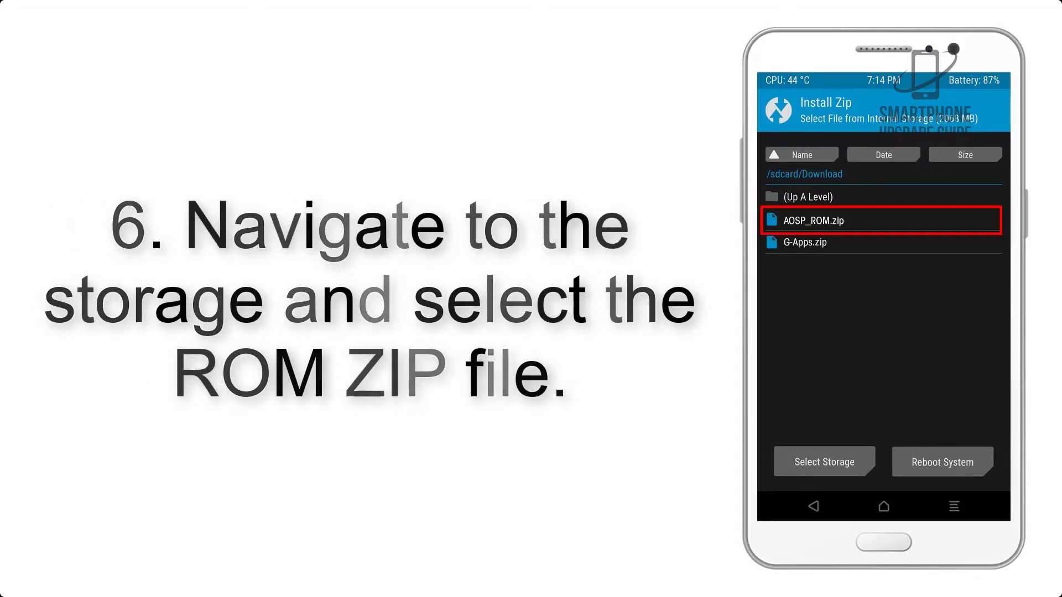